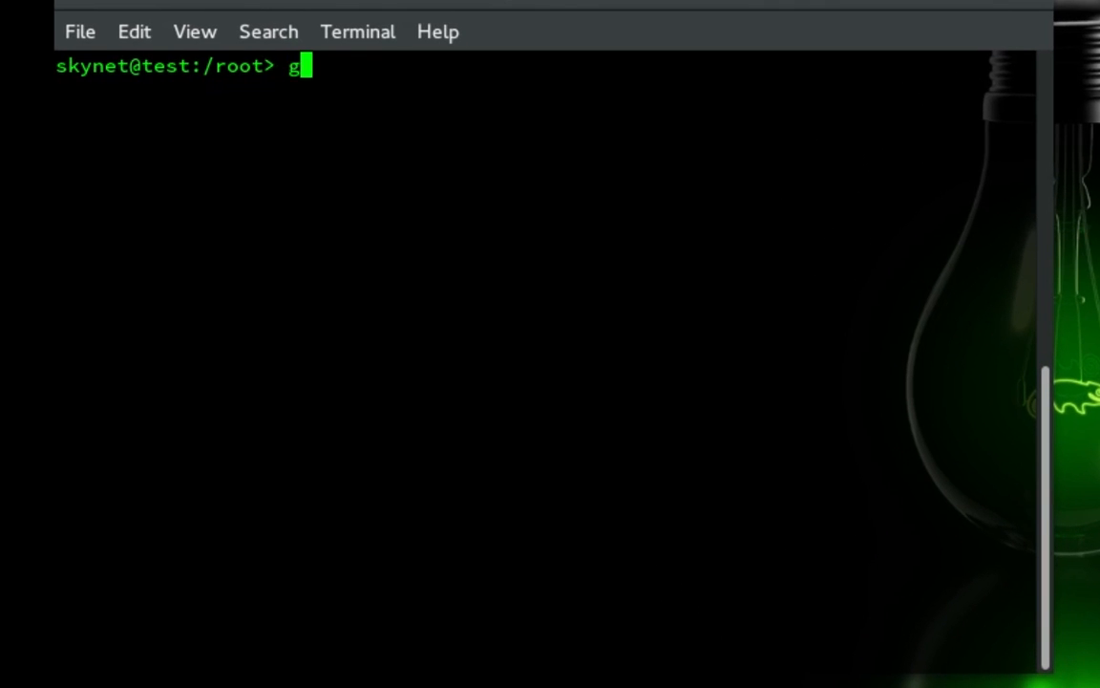
Try gedit and ls as the normal user, then become root with su -.
{"action": "type", "text": "edit text"}
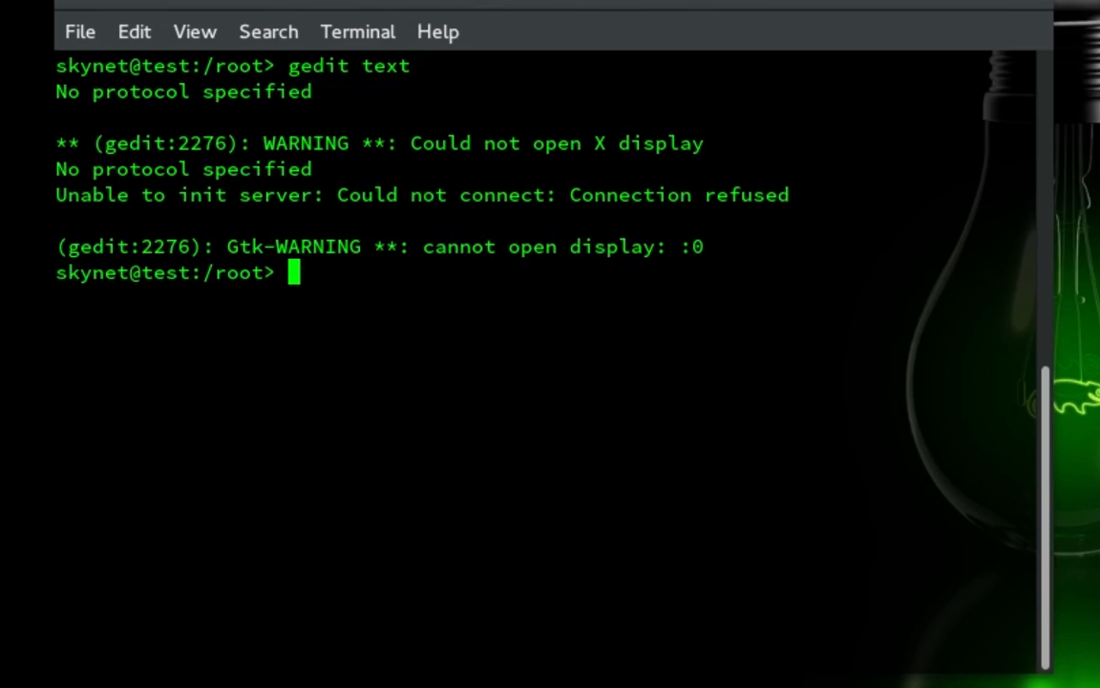
{"action": "type", "text": "ls"}
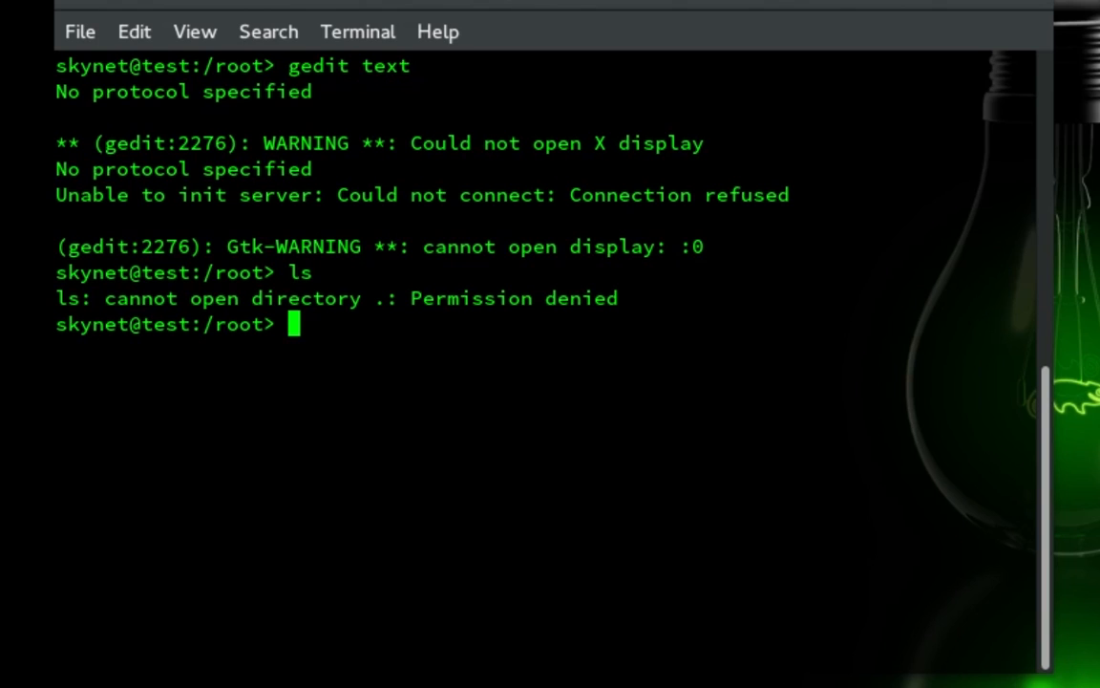
{"action": "type", "text": "su"}
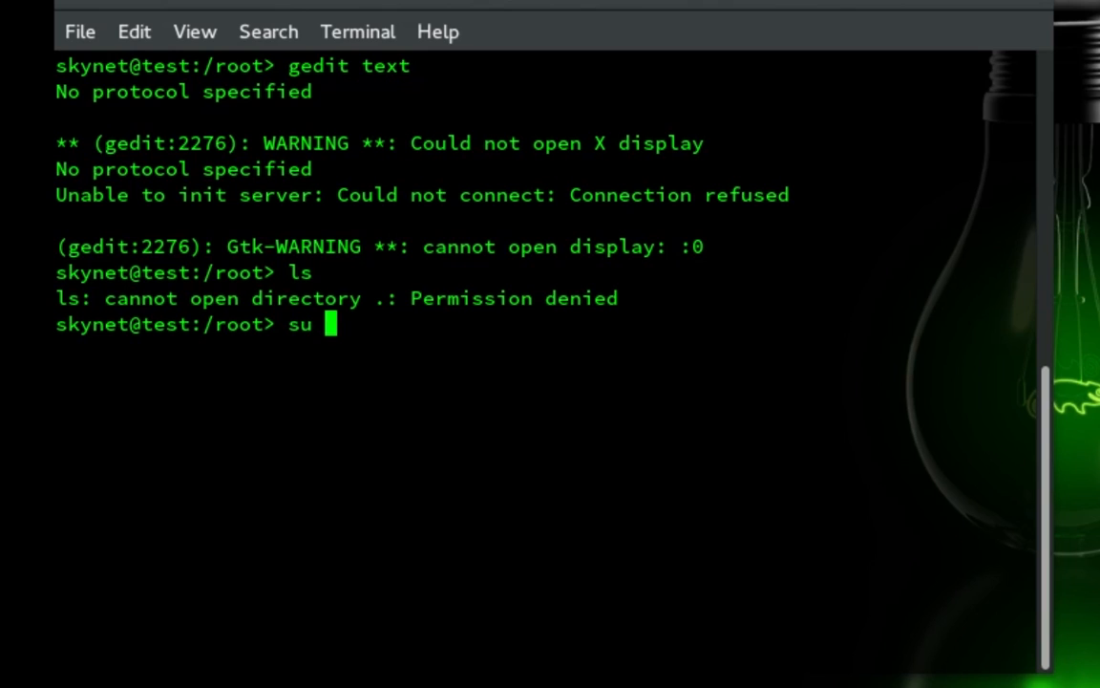
{"action": "type", "text": "-"}
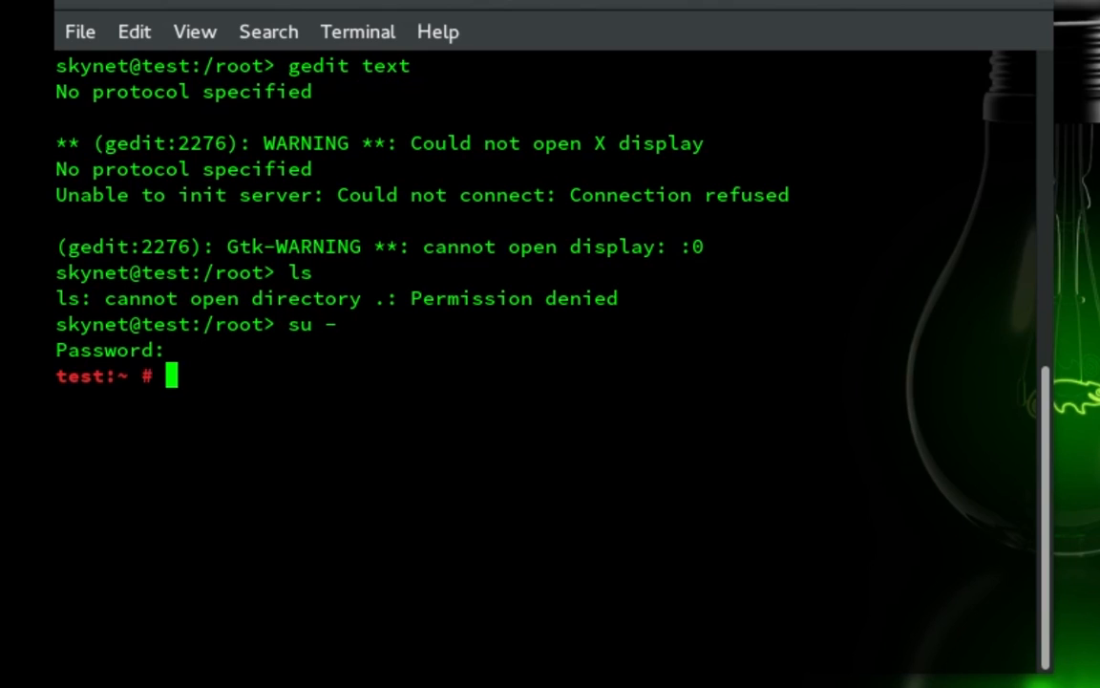
As root, list the home folder and try gedit text, which still cannot open a display.
{"action": "type", "text": "ls"}
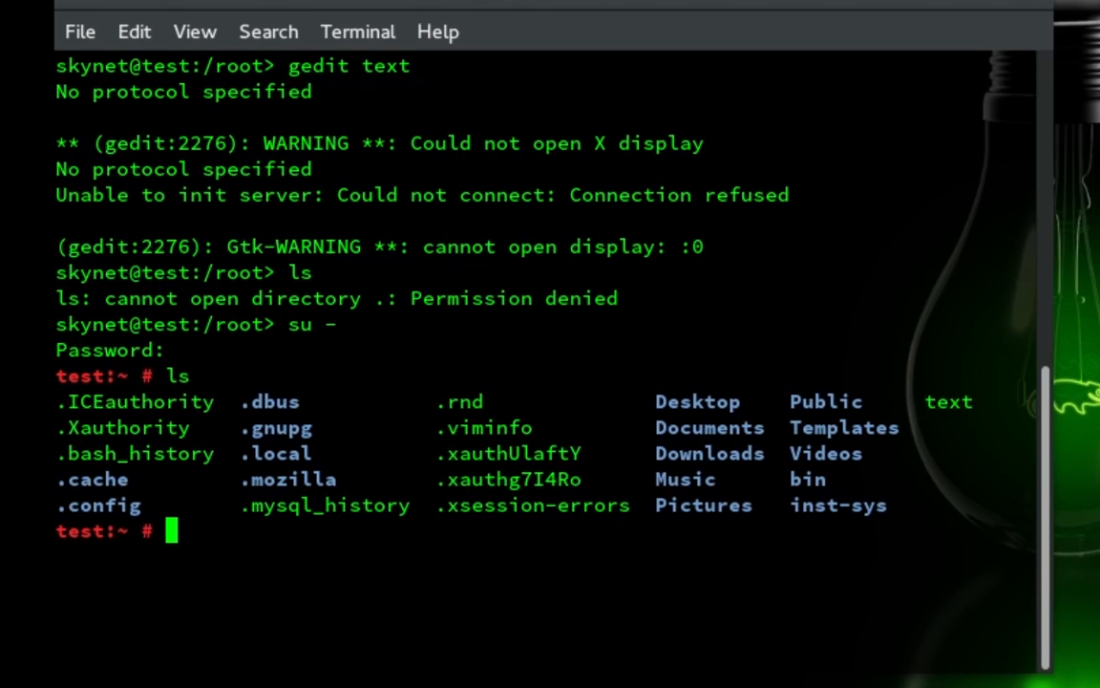
{"action": "type", "text": "gedit text"}
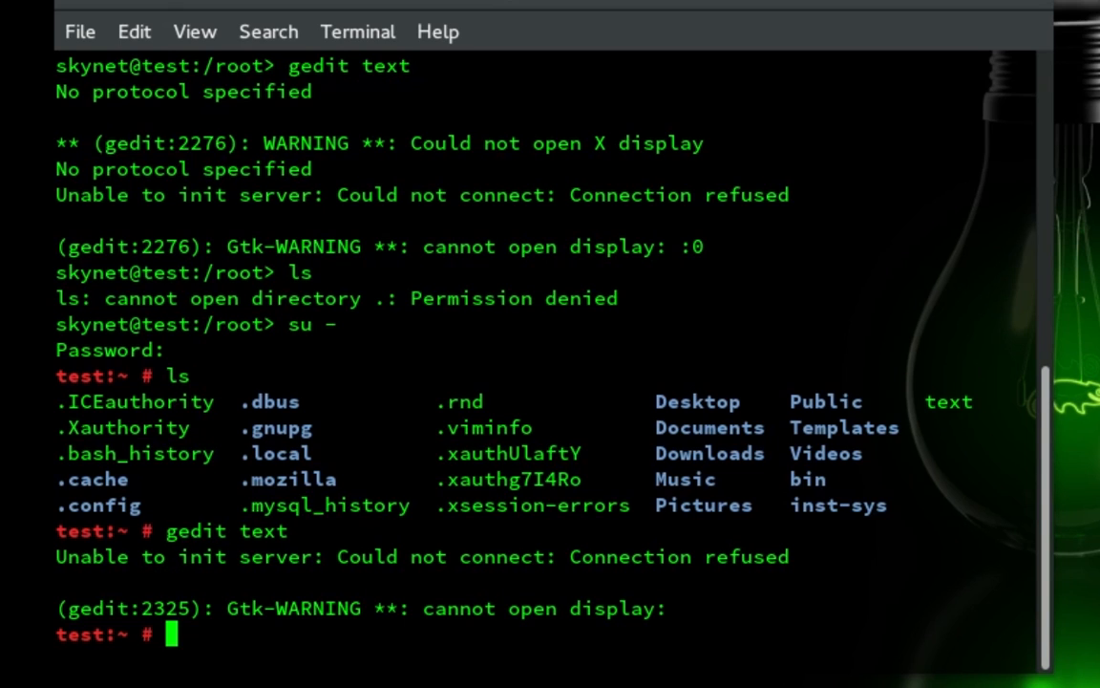
Export DISPLAY=:0 in the root shell and rerun gedit text.
{"action": "type", "text": "export"}
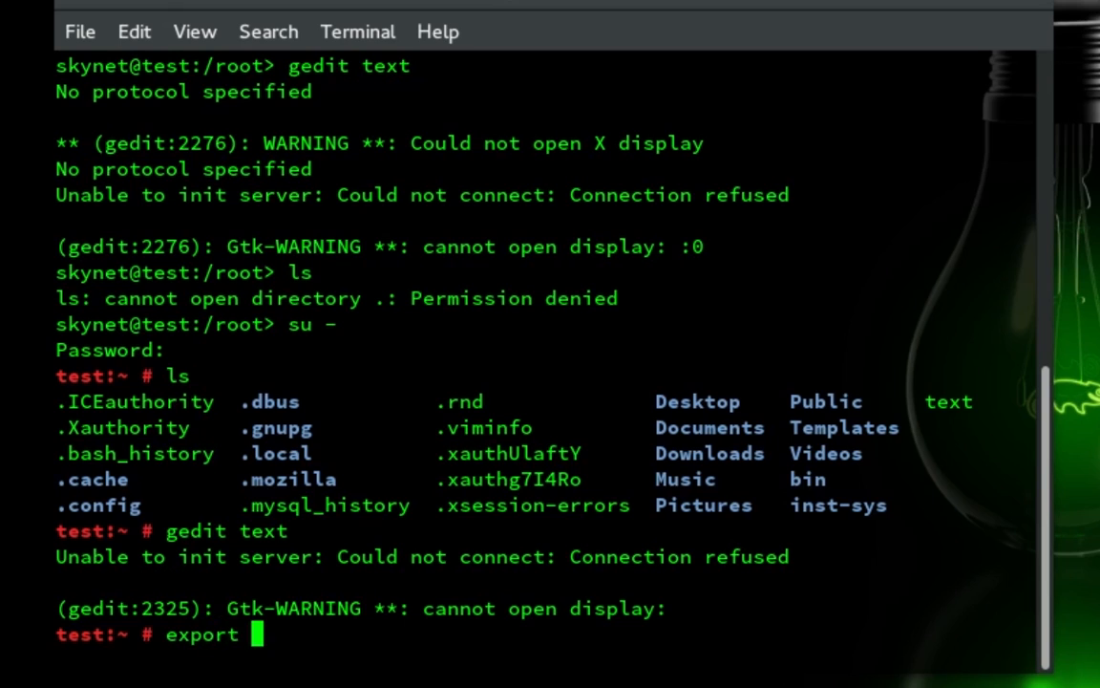
{"action": "type", "text": "DI"}
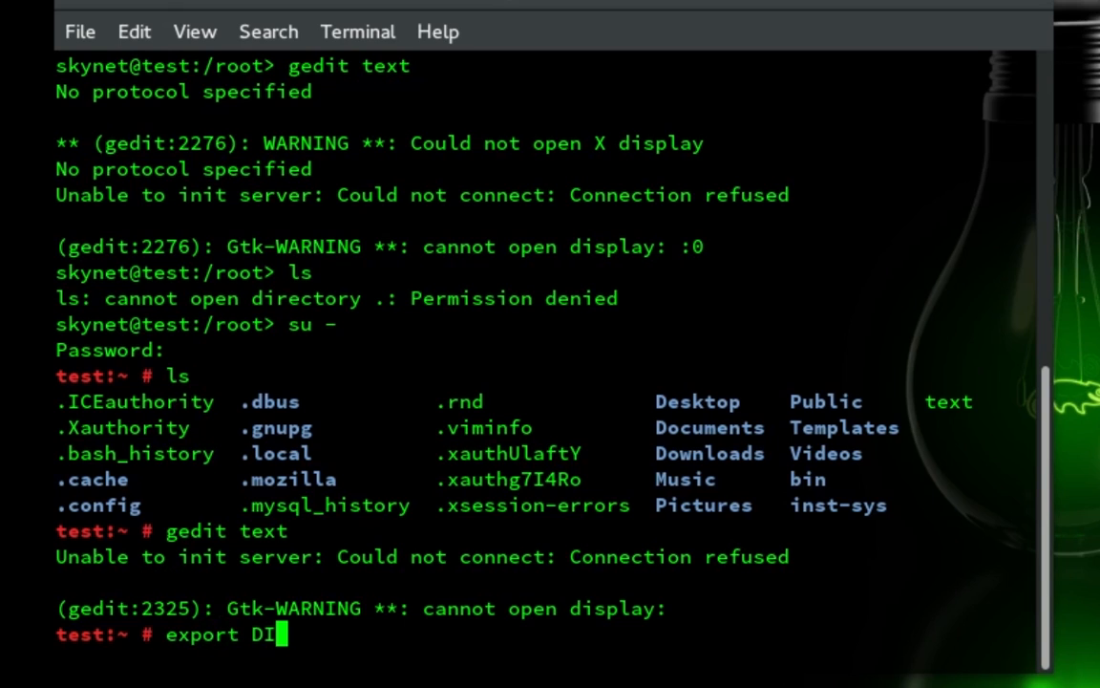
{"action": "type", "text": "SPLA"}
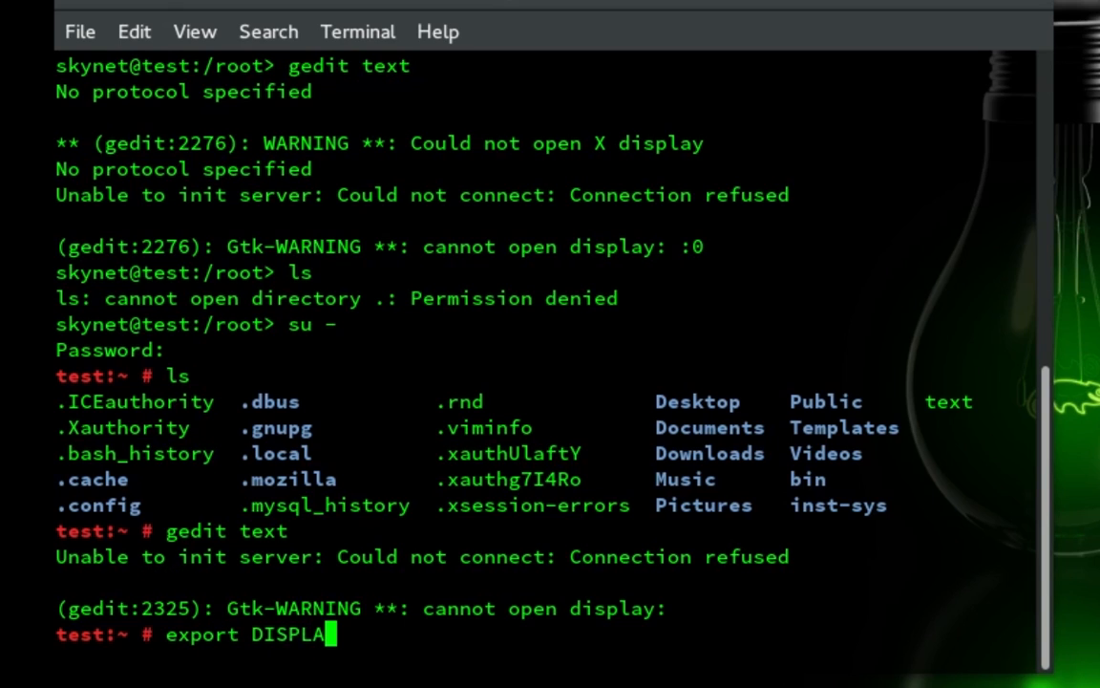
{"action": "type", "text": "Y=:0"}
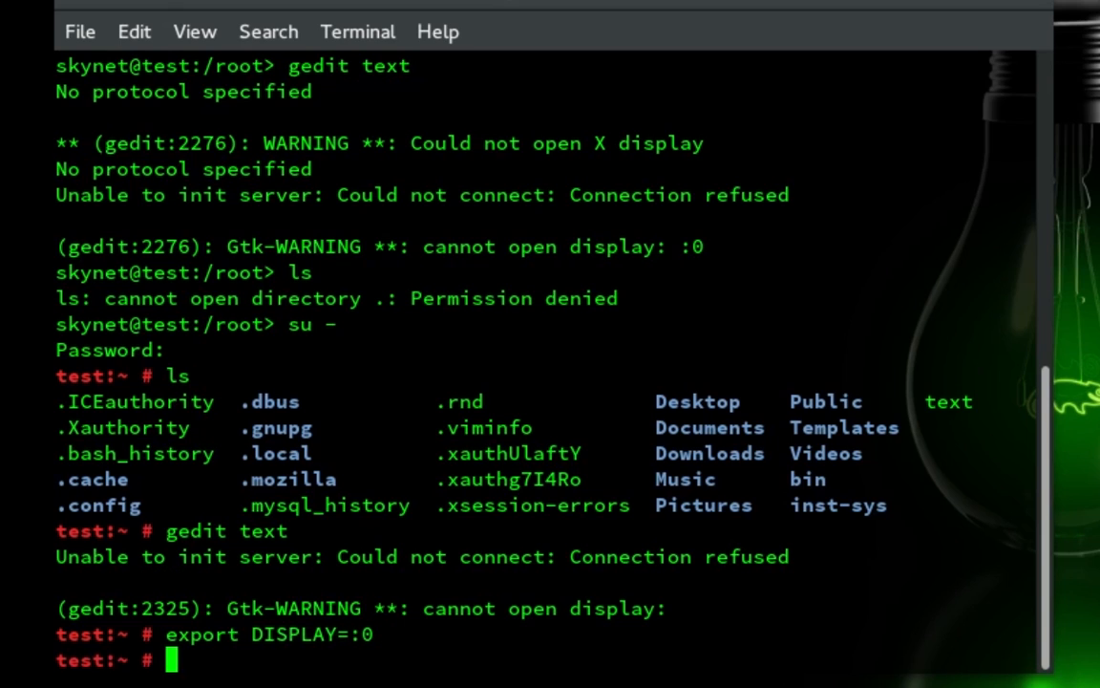
{"action": "type", "text": "gedit text"}
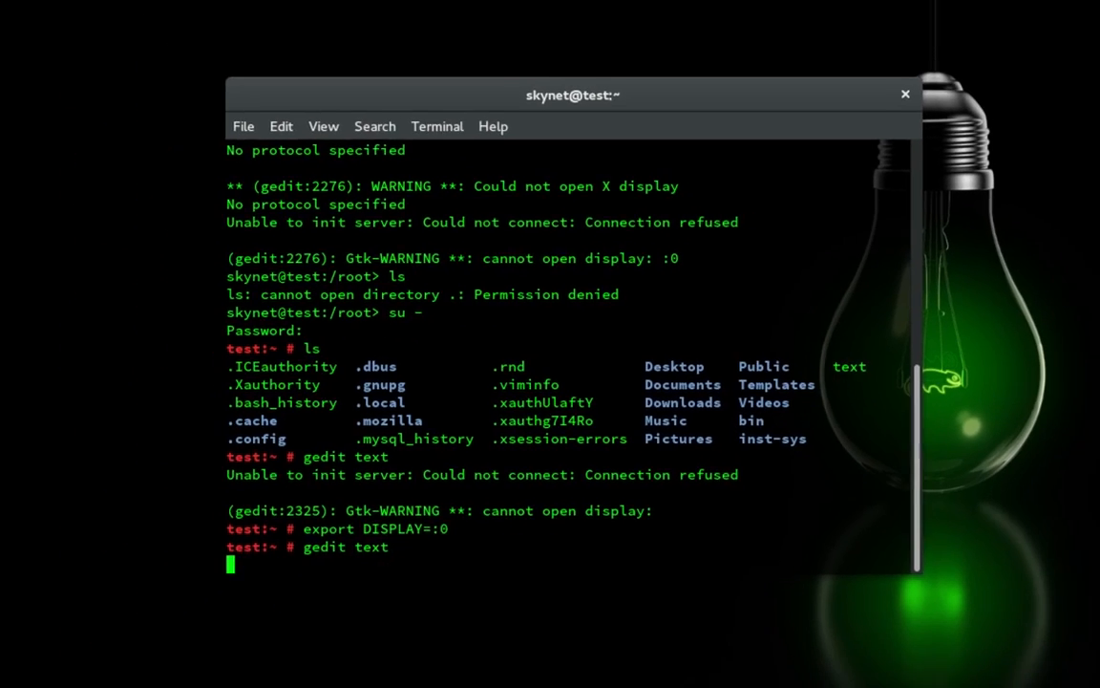
Run gedit text so the file opens with its test line, then close the editor.
{"action": "key", "text": "Return"}
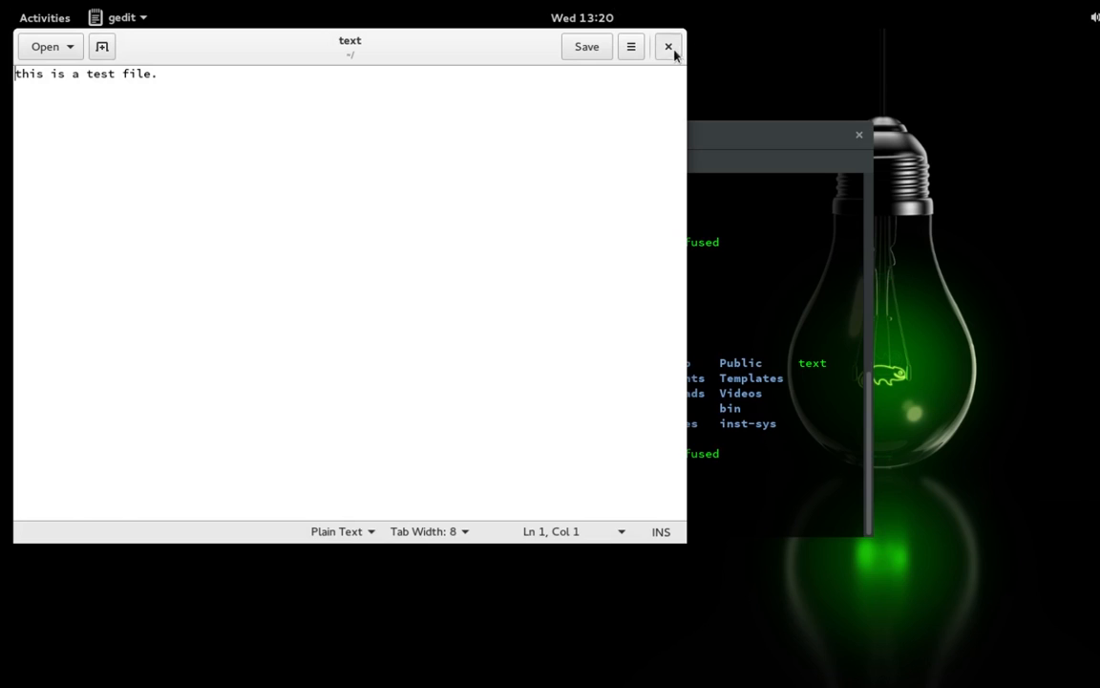
{"action": "left_click", "coordinate": [668, 46]}
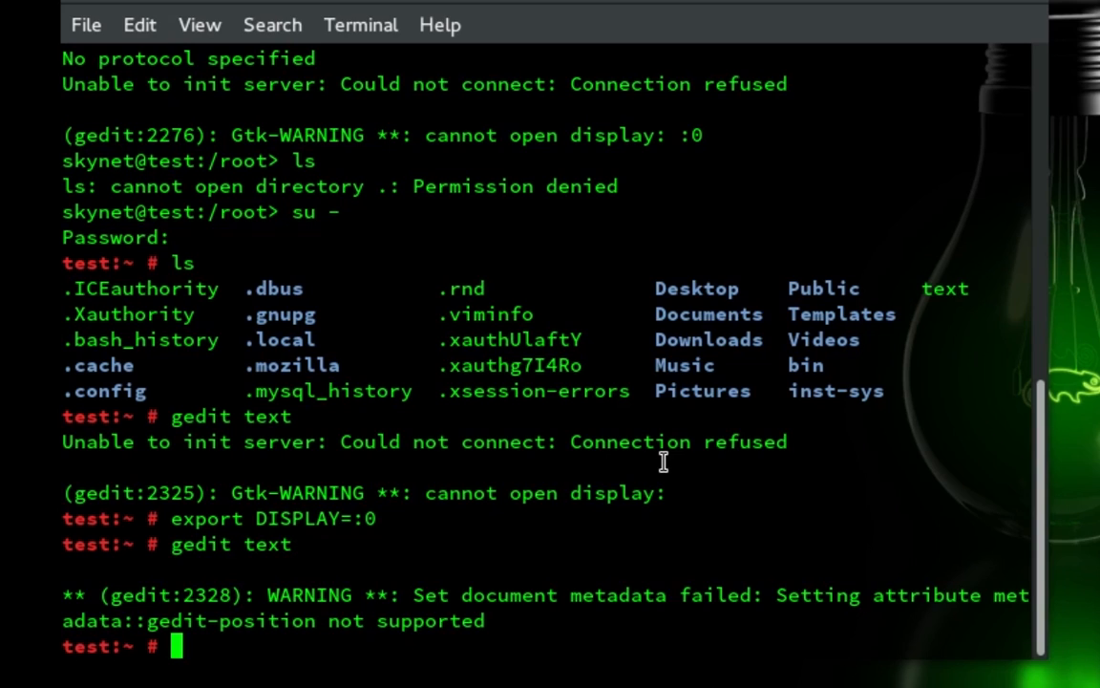
Open /etc/environment in gedit from the root prompt.
{"action": "type", "text": "gedit"}
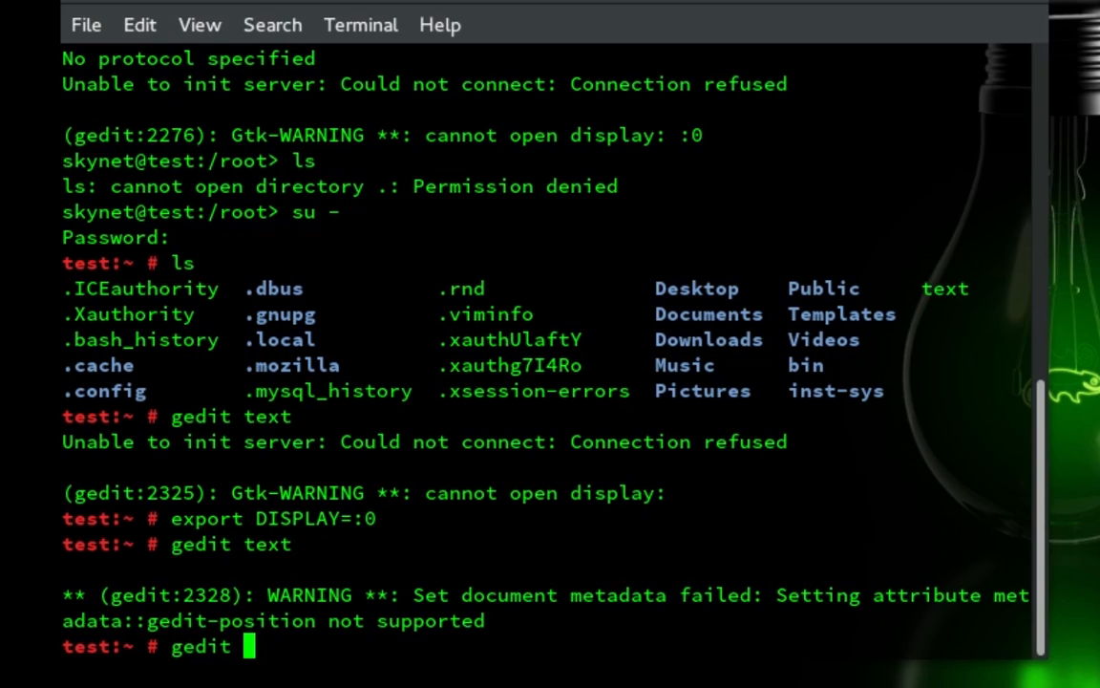
{"action": "type", "text": "/"}
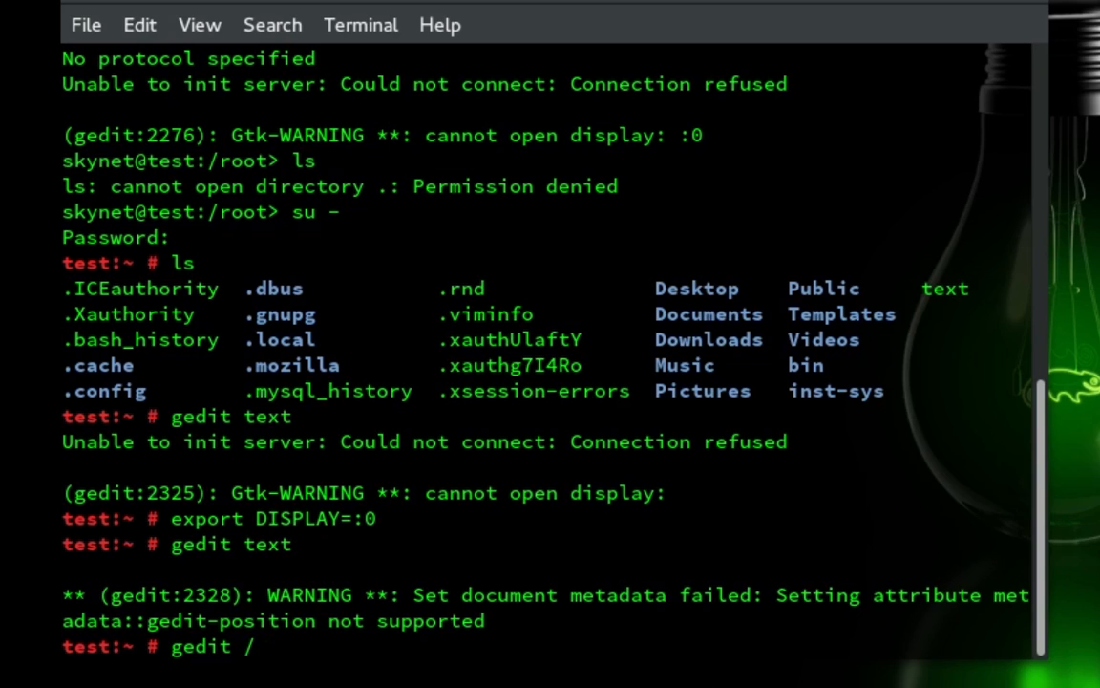
{"action": "type", "text": "etc/"}
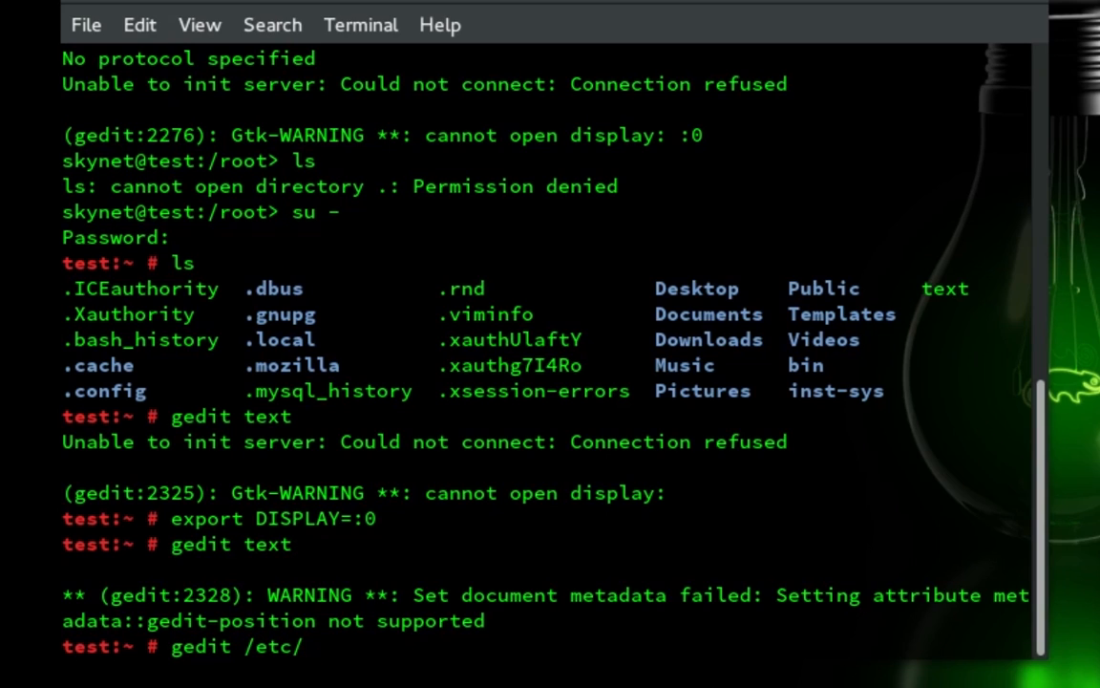
{"action": "type", "text": "env"}
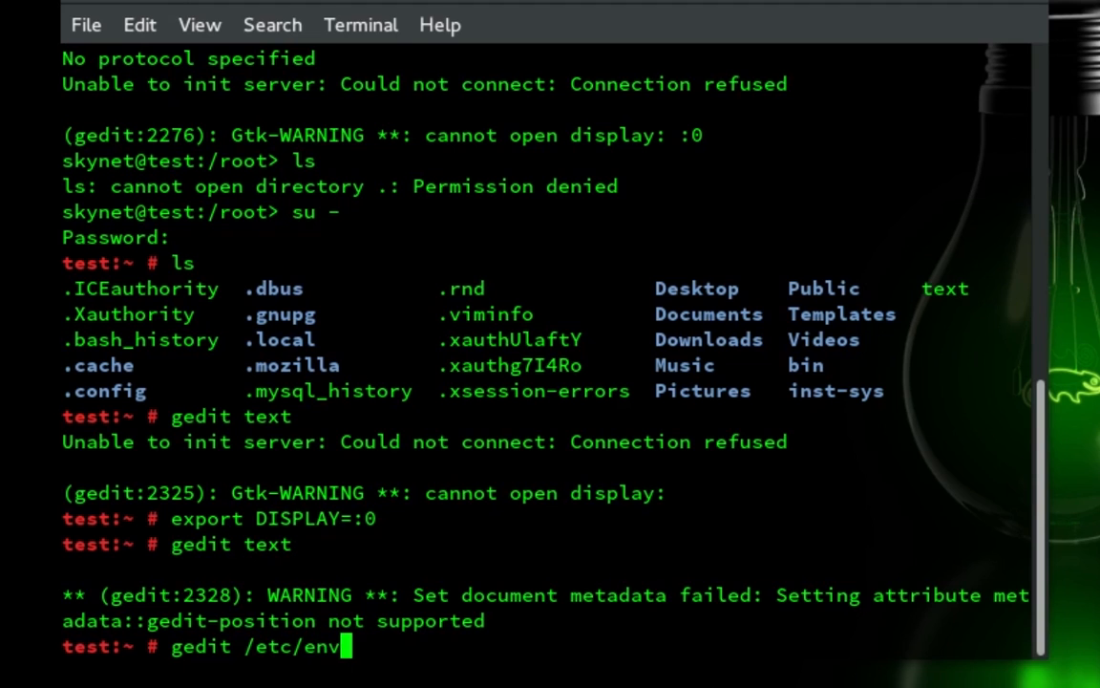
{"action": "type", "text": "ironment"}
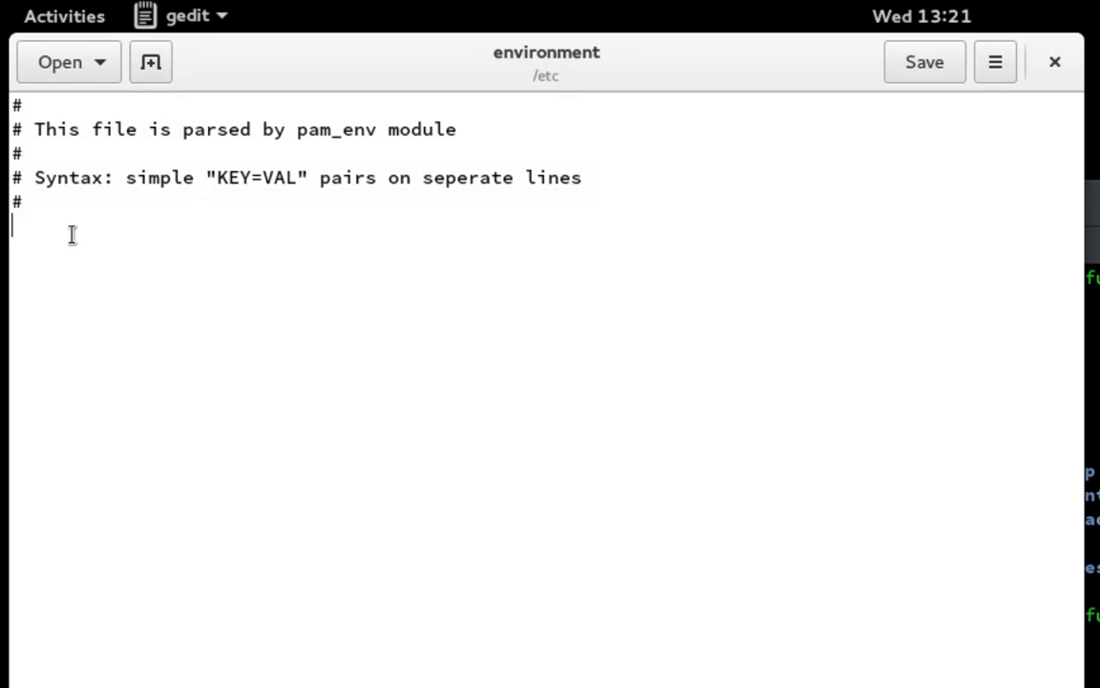
Add the line export DISPLAY=:0 to /etc/environment, save and close gedit.
{"action": "type", "text": "export"}
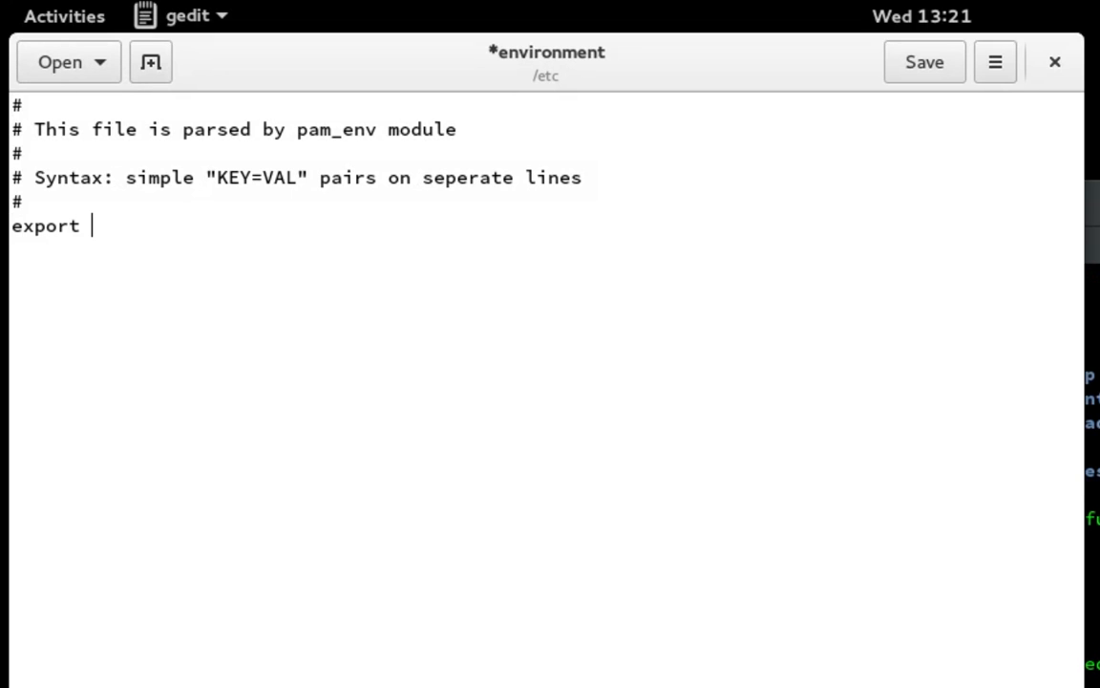
{"action": "type", "text": "DIS"}
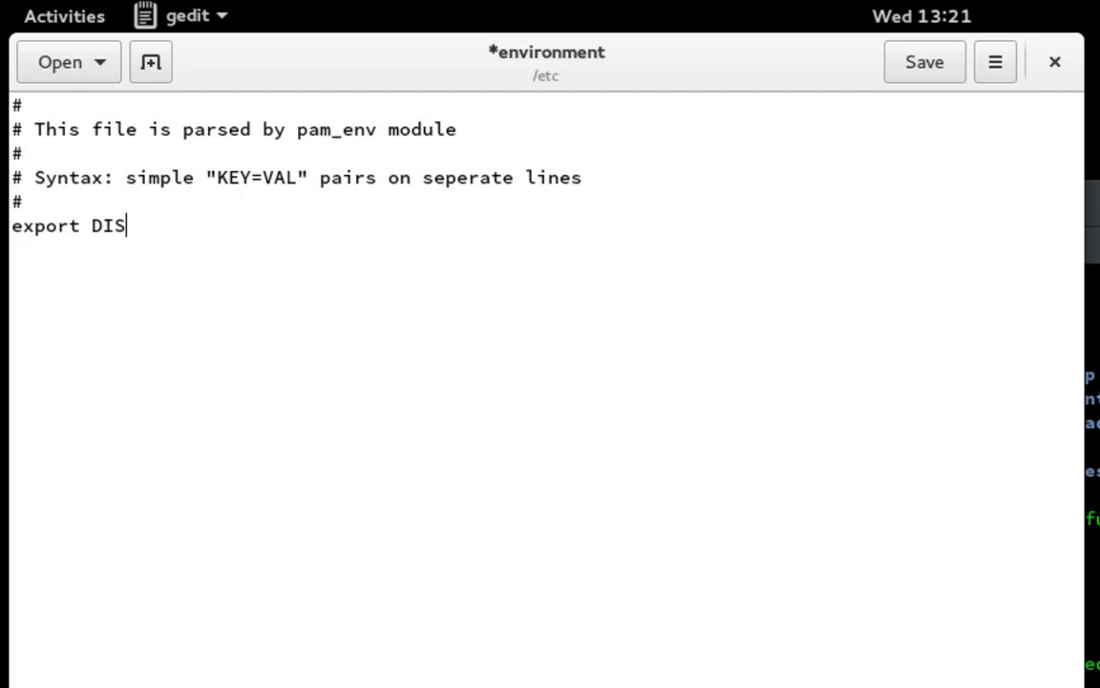
{"action": "type", "text": "PLAY="}
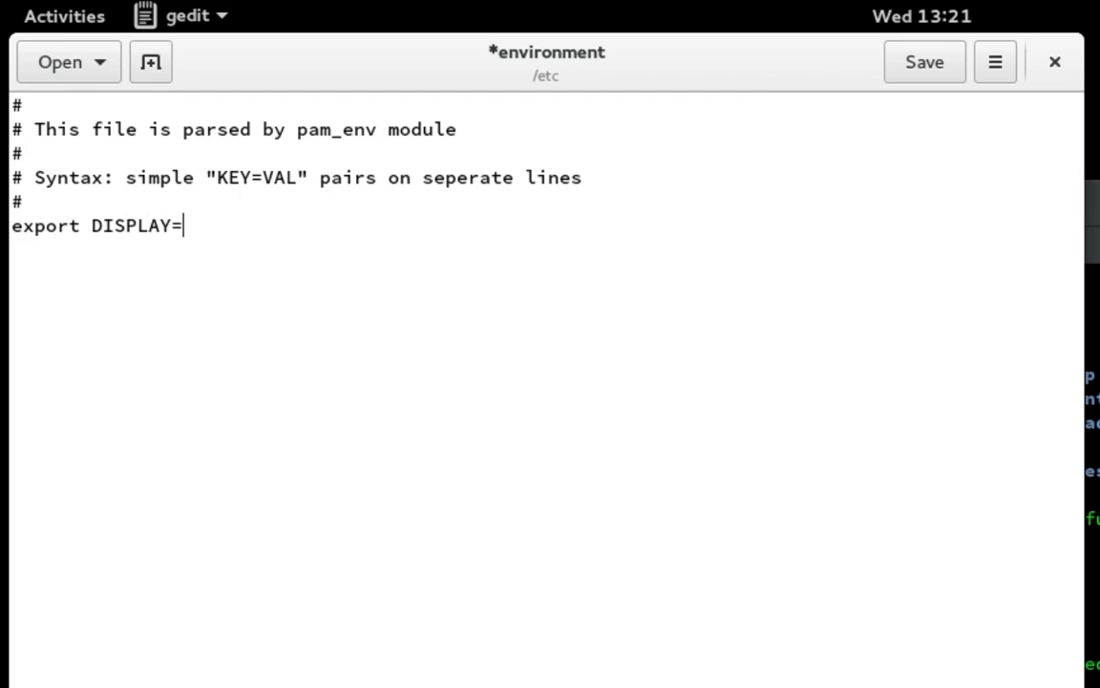
{"action": "type", "text": ":0"}
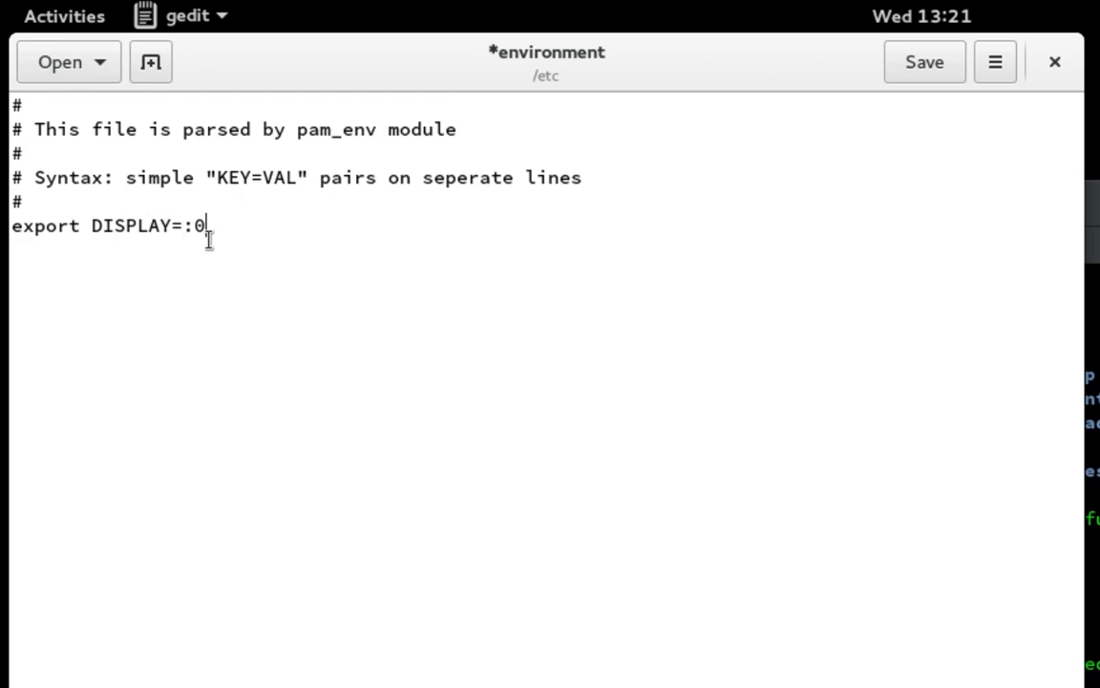
{"action": "left_click", "coordinate": [925, 61]}
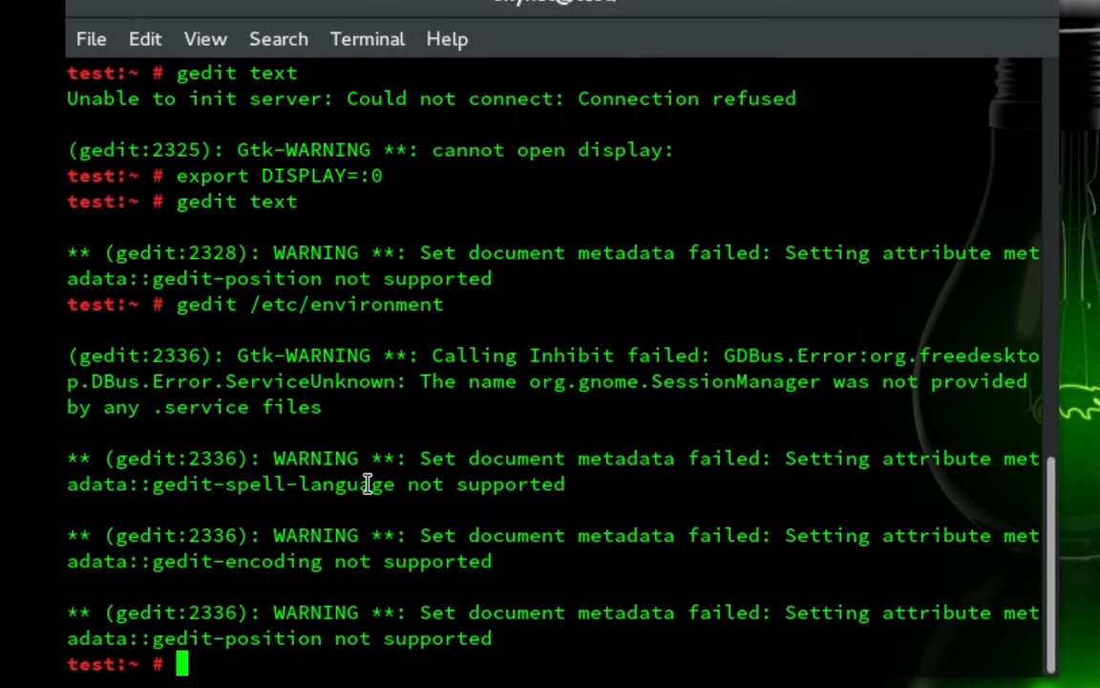
Switch to user skynet and try gedit text, which fails to open display :0.
{"action": "type", "text": "sk"}
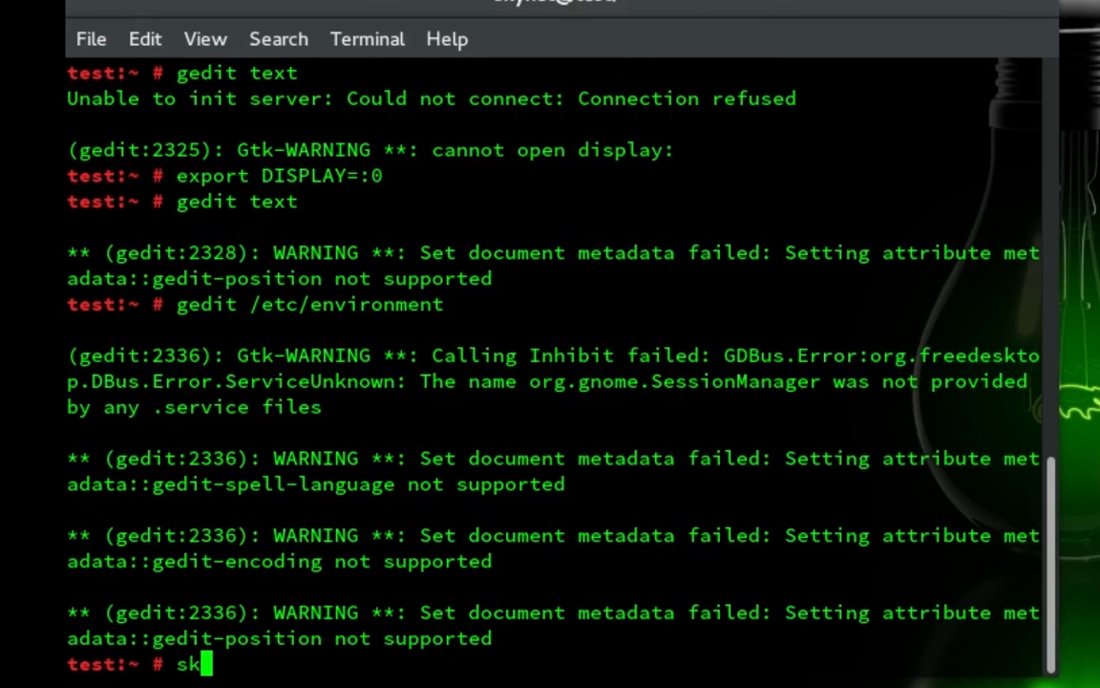
{"action": "key", "text": "BackSpace"}
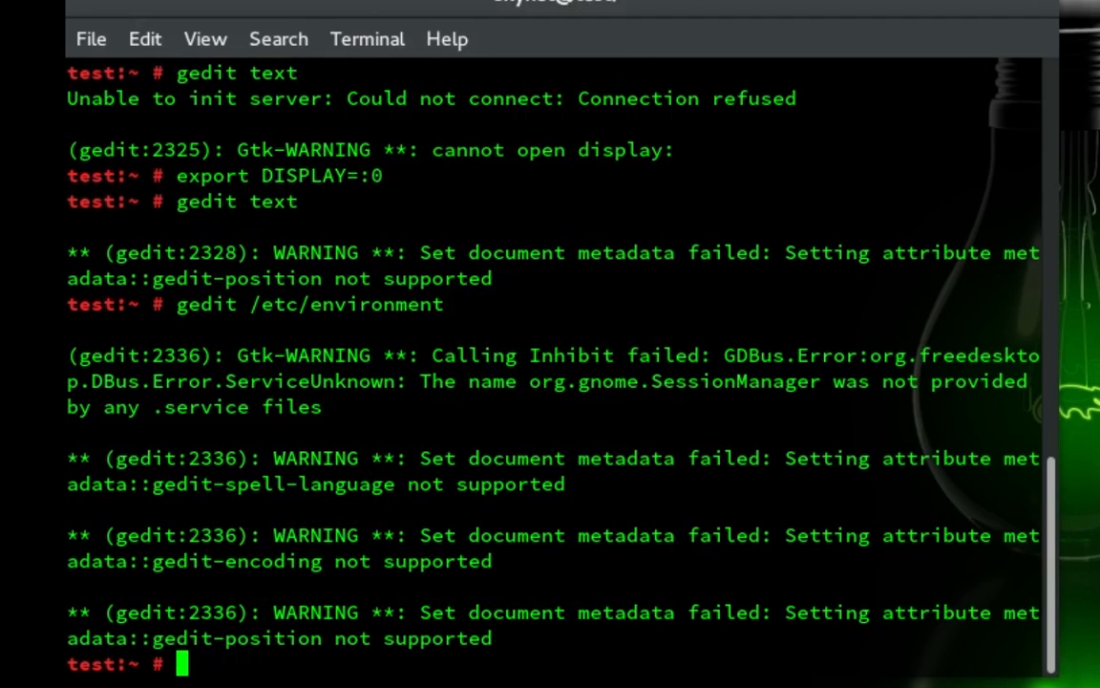
{"action": "type", "text": "su skynet"}
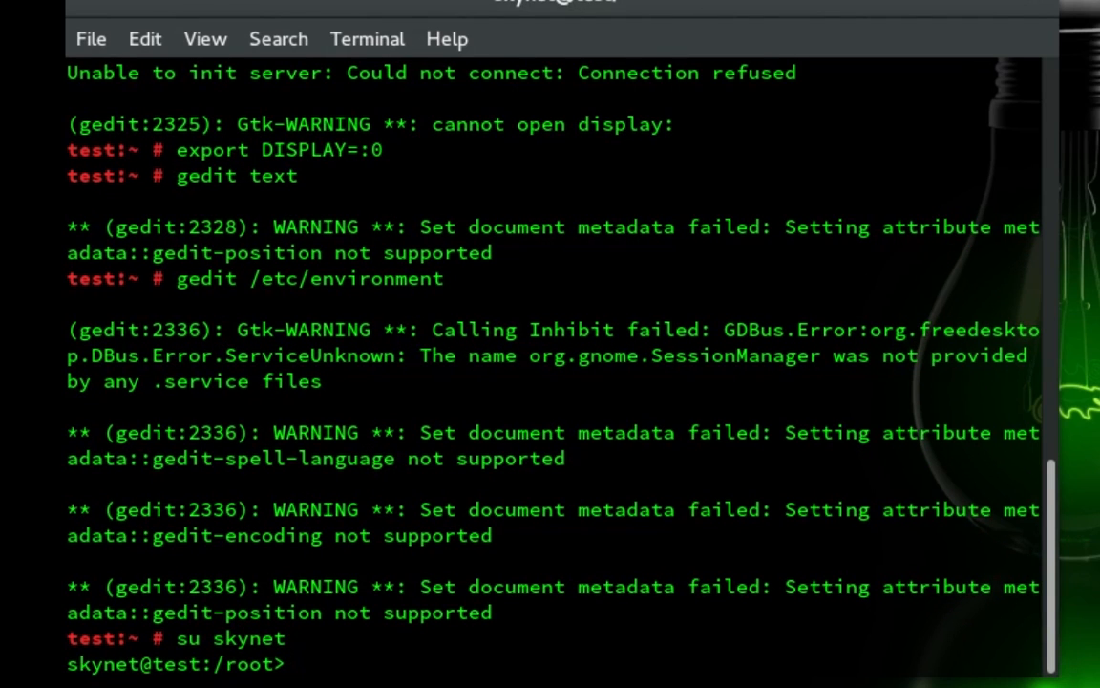
{"action": "type", "text": "ge"}
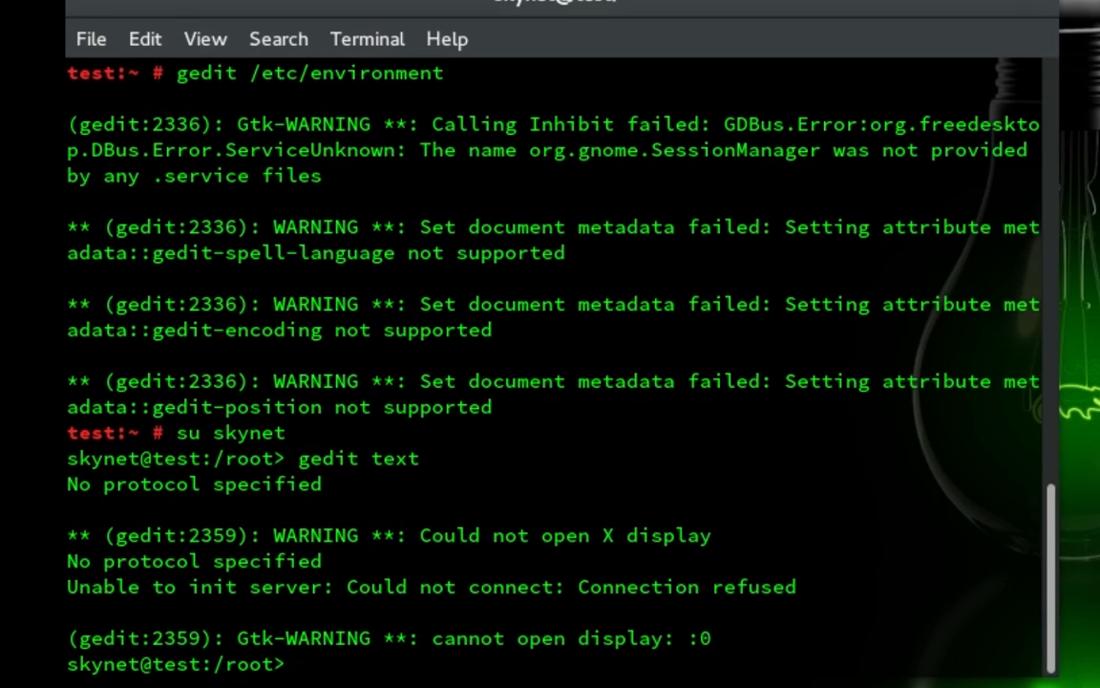
Return to a root login shell with su - and start gedit again.
{"action": "type", "text": "su"}
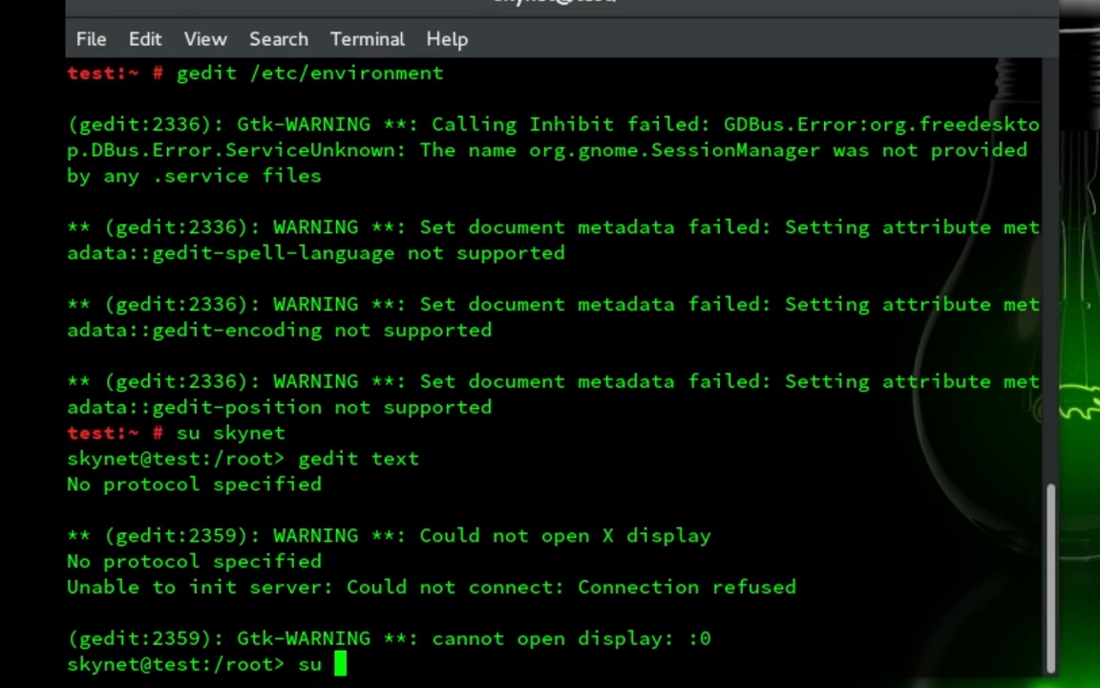
{"action": "type", "text": "-"}
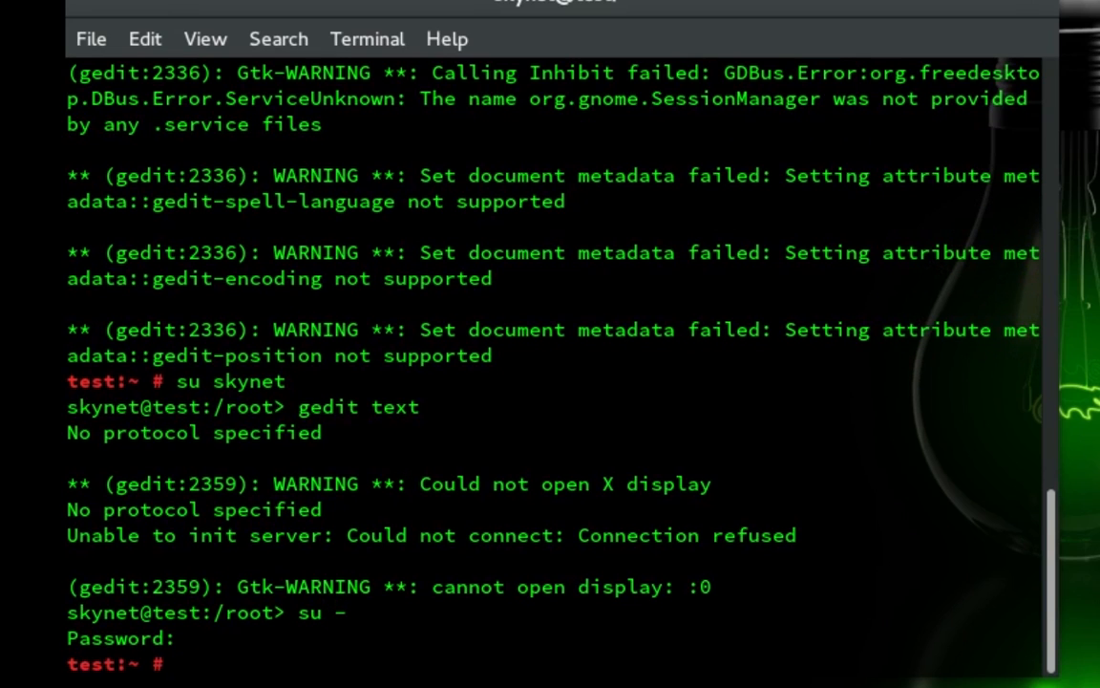
{"action": "type", "text": "gedit"}
{"action": "type", "text": "su"}
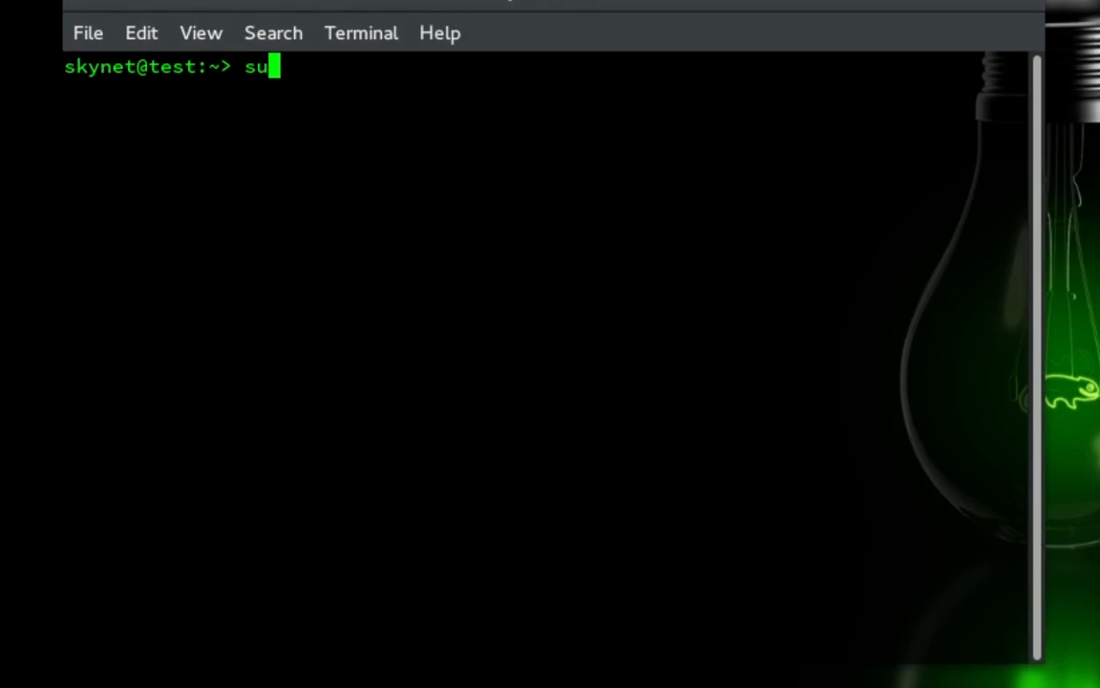
Become root with su - in the fresh terminal and begin typing gedit.
{"action": "key", "text": "Return"}
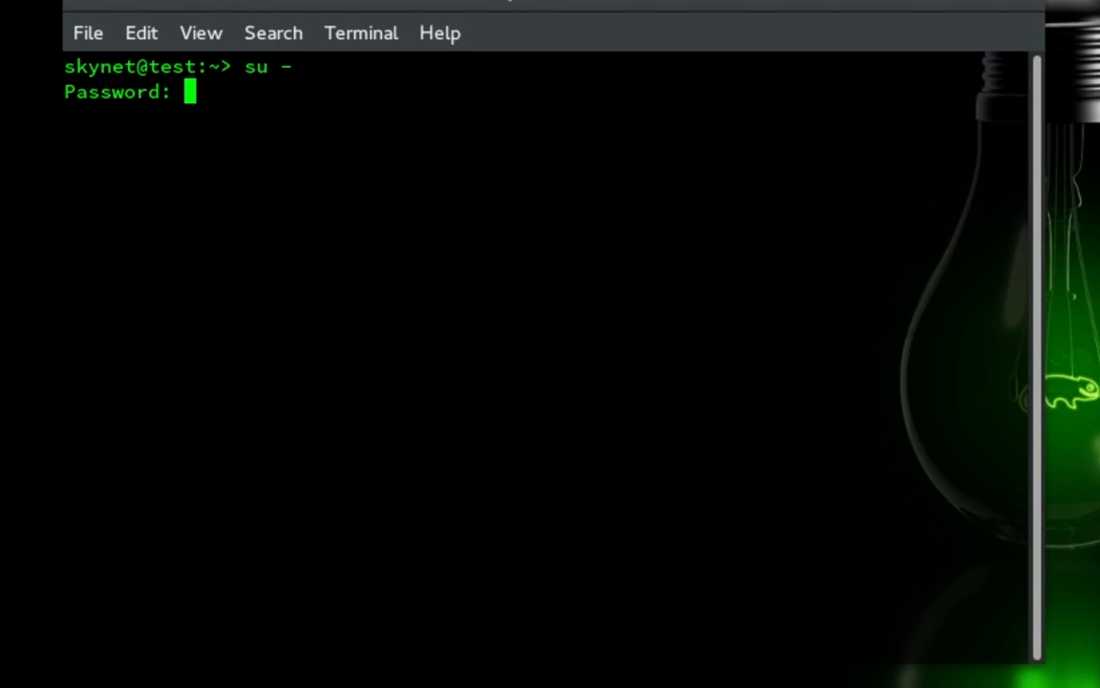
{"action": "type", "text": "gedt"}
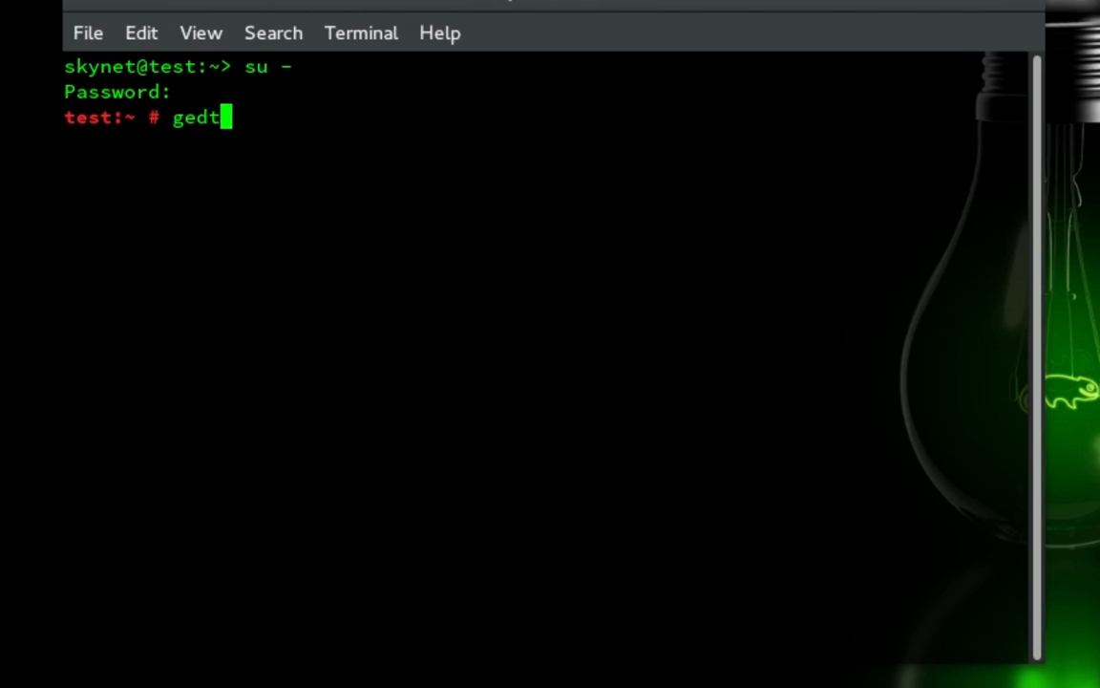